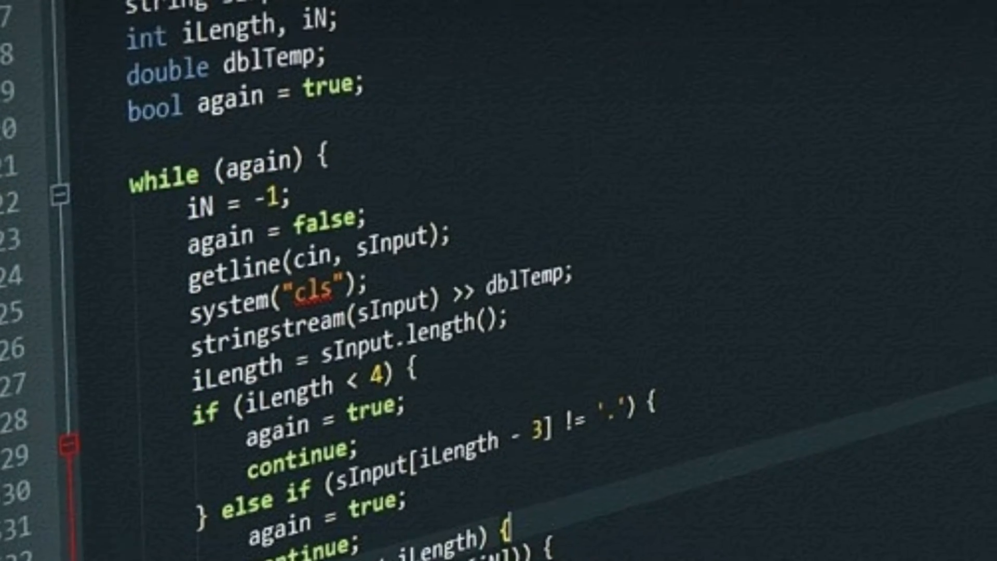
Step: Subscribe to the Embedded C channel and set its notifications to All
{"action": "scroll", "scroll_direction": "down", "scroll_amount": 3}
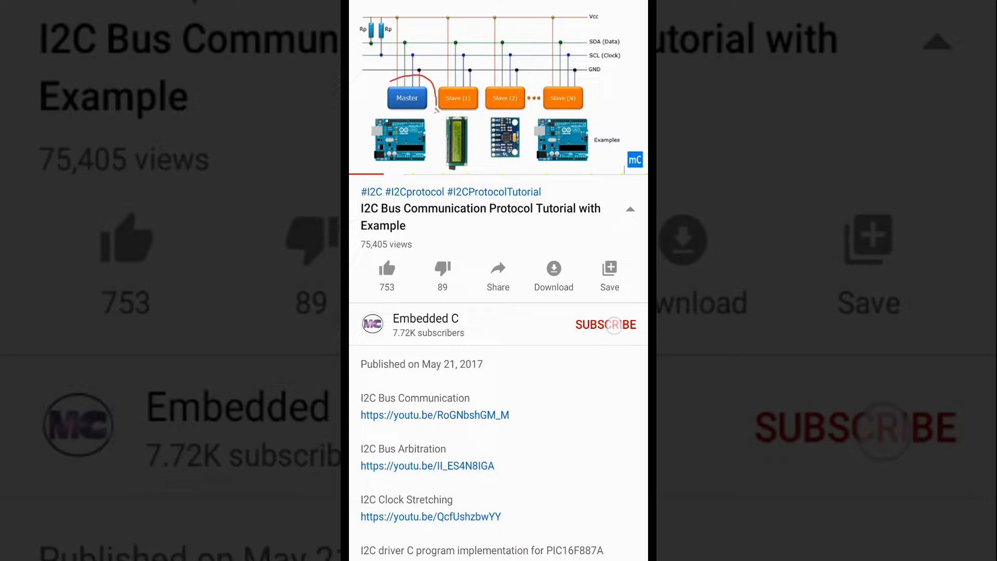
{"action": "left_click", "coordinate": [605, 324]}
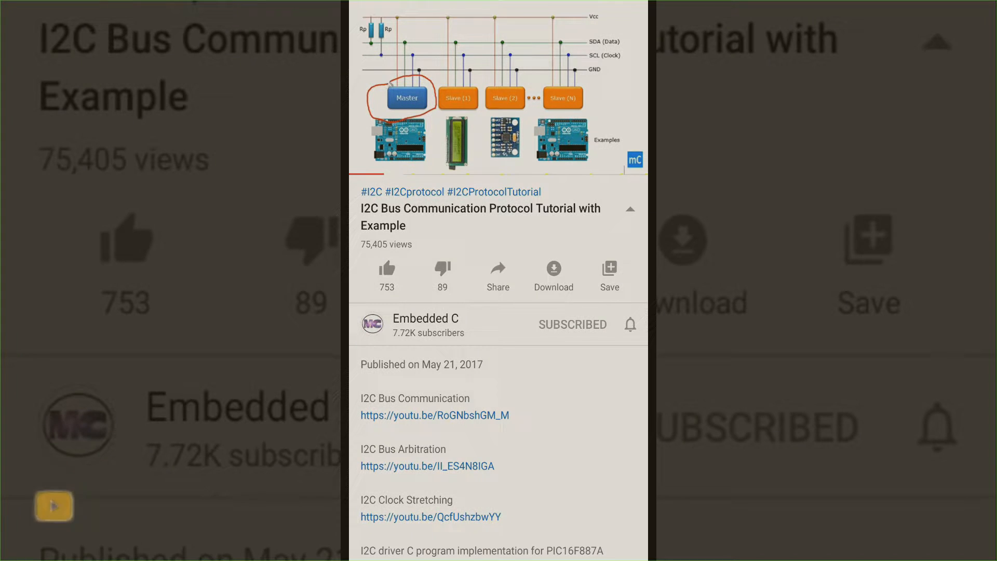
{"action": "left_click", "coordinate": [629, 324]}
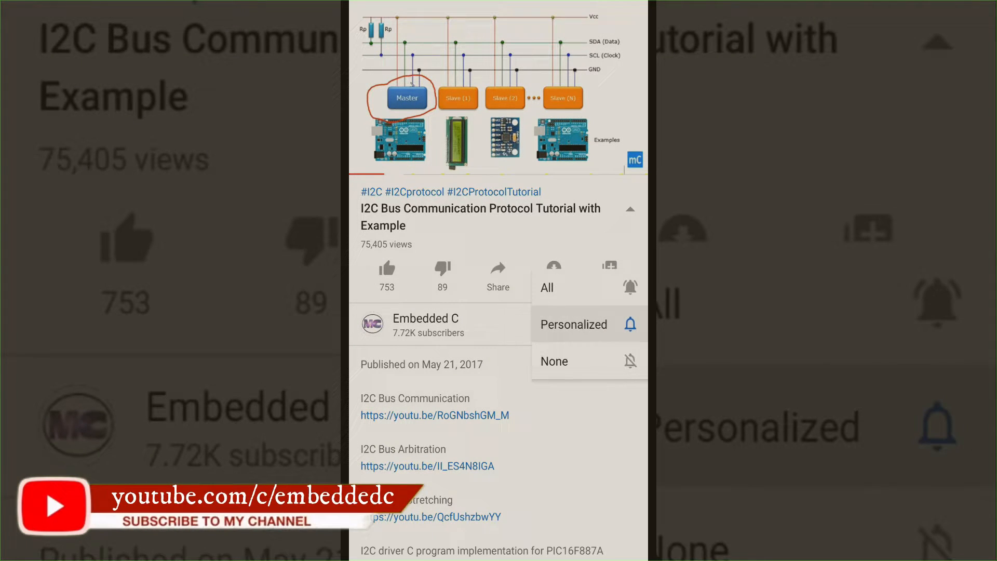
{"action": "left_click", "coordinate": [545, 287]}
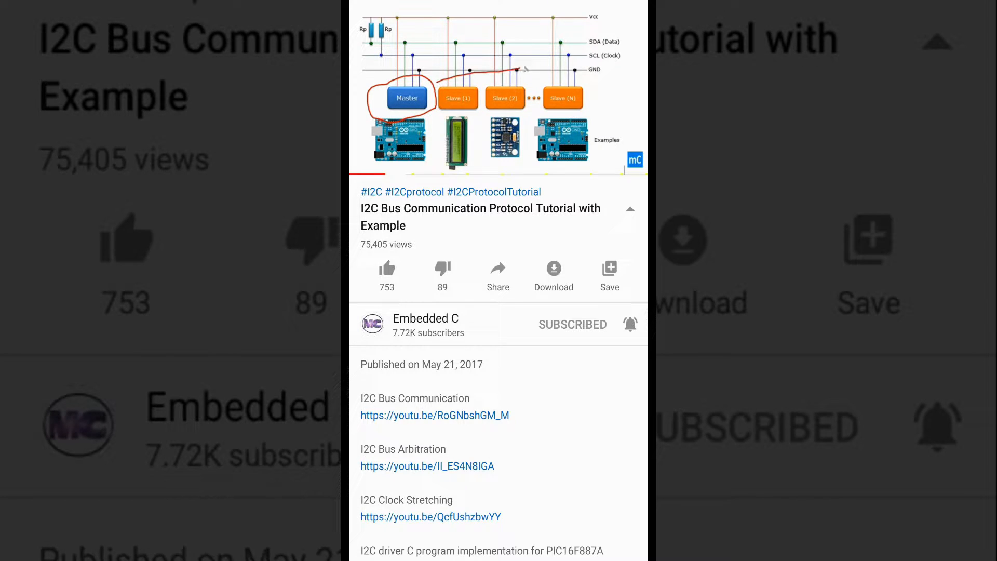
{"action": "left_click", "coordinate": [385, 269]}
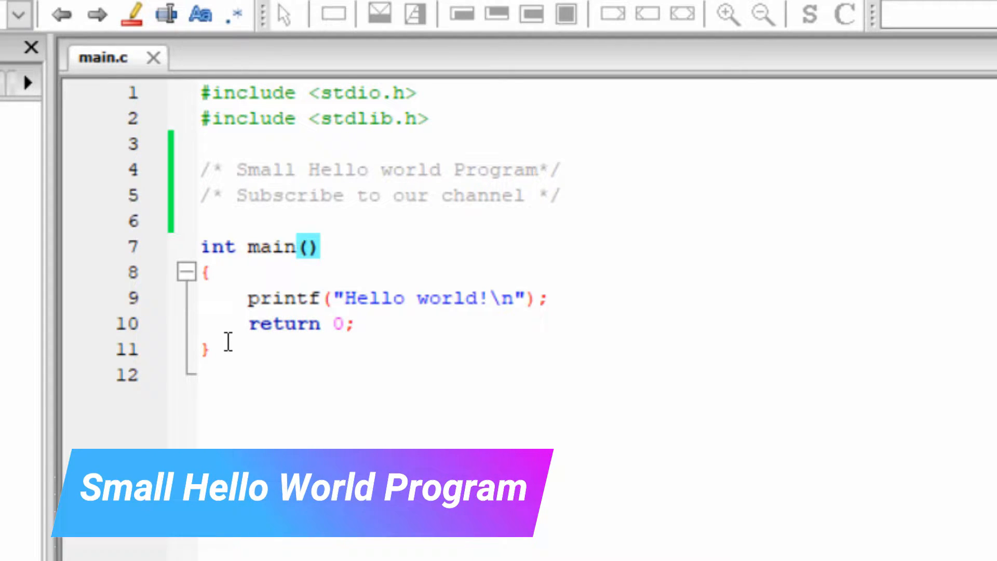
{"action": "left_click_drag", "start_coordinate": [202, 118], "coordinate": [210, 348]}
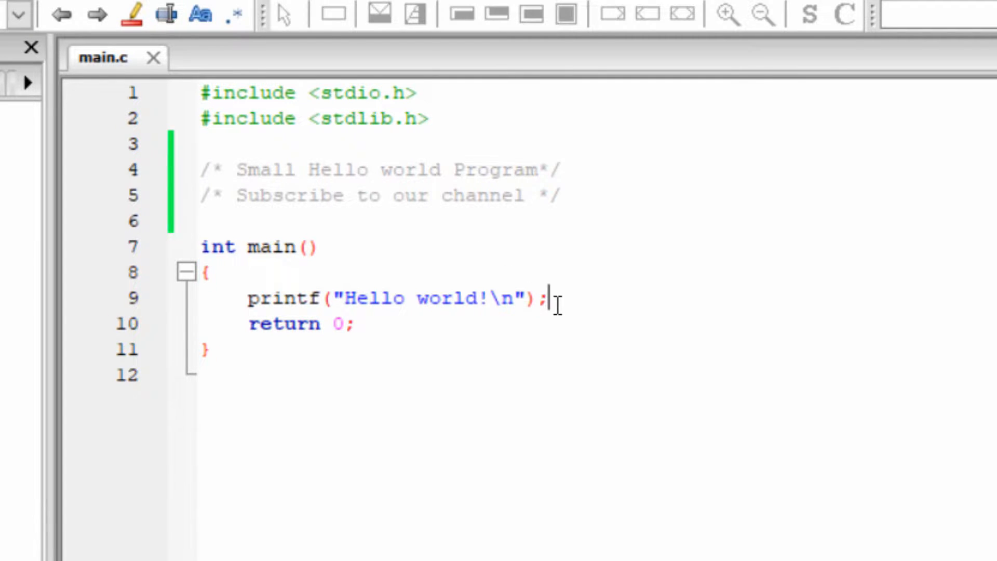
{"action": "left_click_drag", "start_coordinate": [544, 298], "coordinate": [247, 297]}
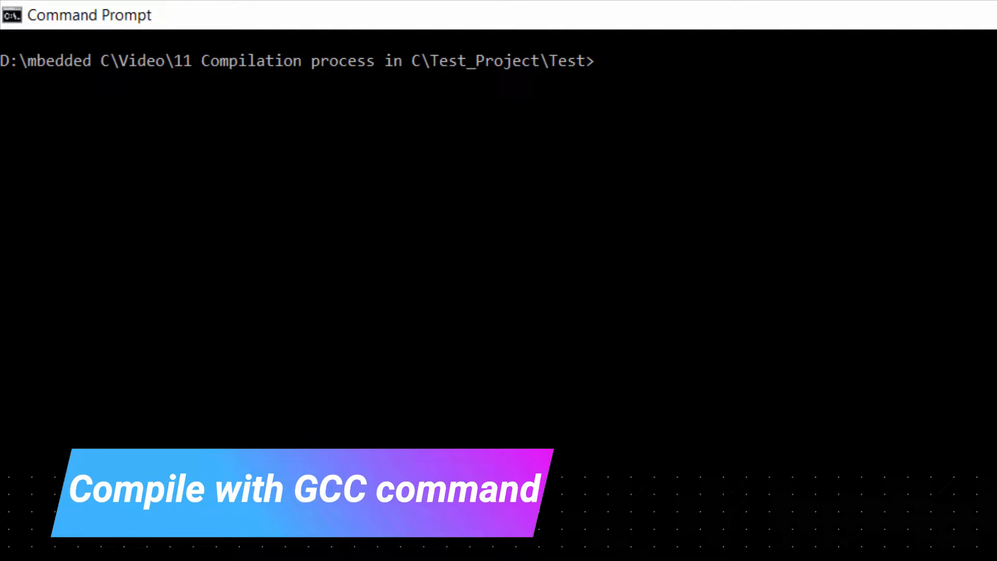
Step: Run gcc -save-temps -Wall main.c -o main to compile while keeping temporary files
{"action": "type", "text": "gcc -save-temps -Wall main.c -o main"}
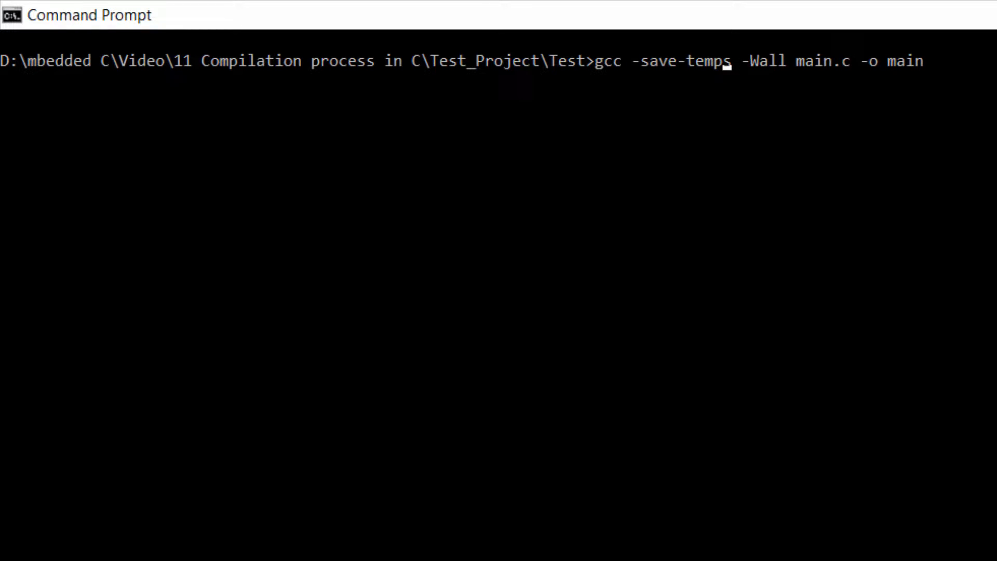
{"action": "mouse_move", "coordinate": [816, 62]}
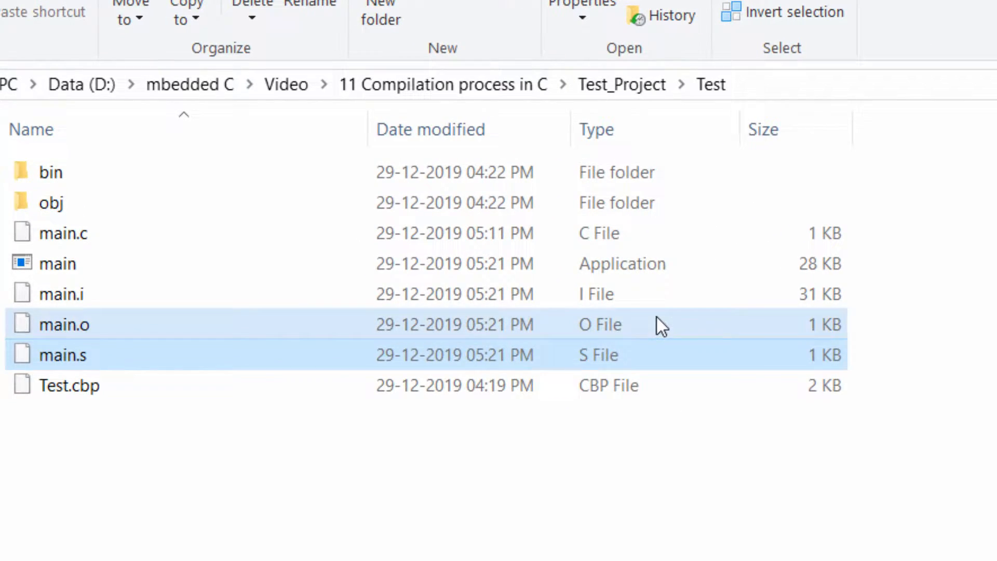
Step: View the Test folder listing with main.i, main.o and main.s beside main.c
{"action": "left_click", "coordinate": [61, 293]}
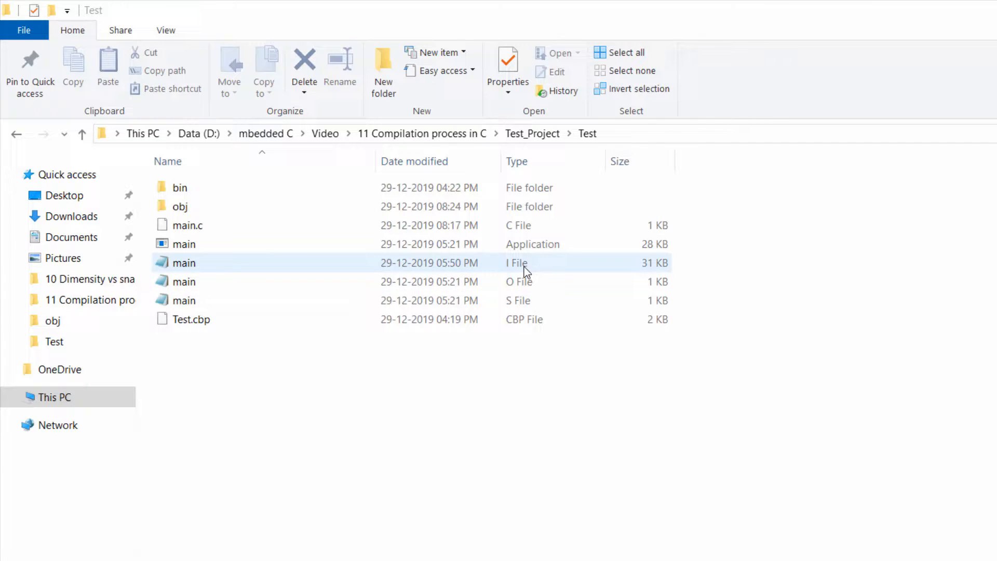
Step: View main.i in Notepad, scrolling down through the expanded stdio and stdlib declarations
{"action": "double_click", "coordinate": [184, 263]}
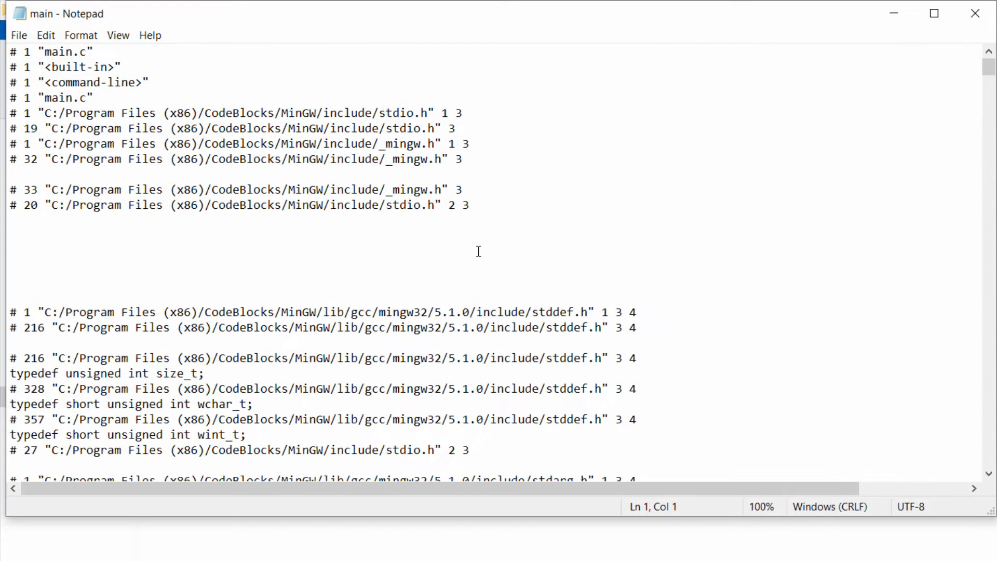
{"action": "left_click", "coordinate": [373, 143]}
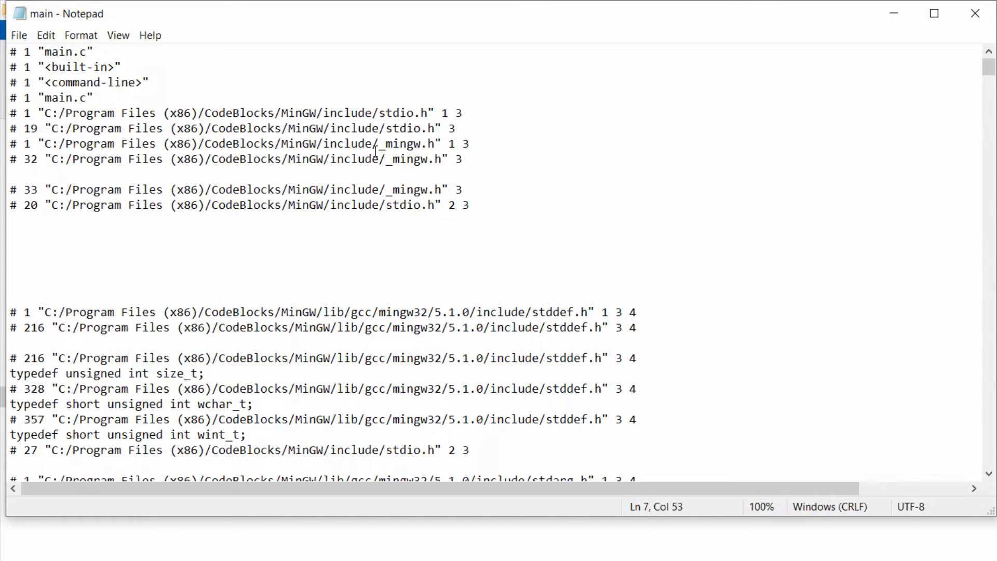
{"action": "scroll", "scroll_direction": "down", "scroll_amount": 3}
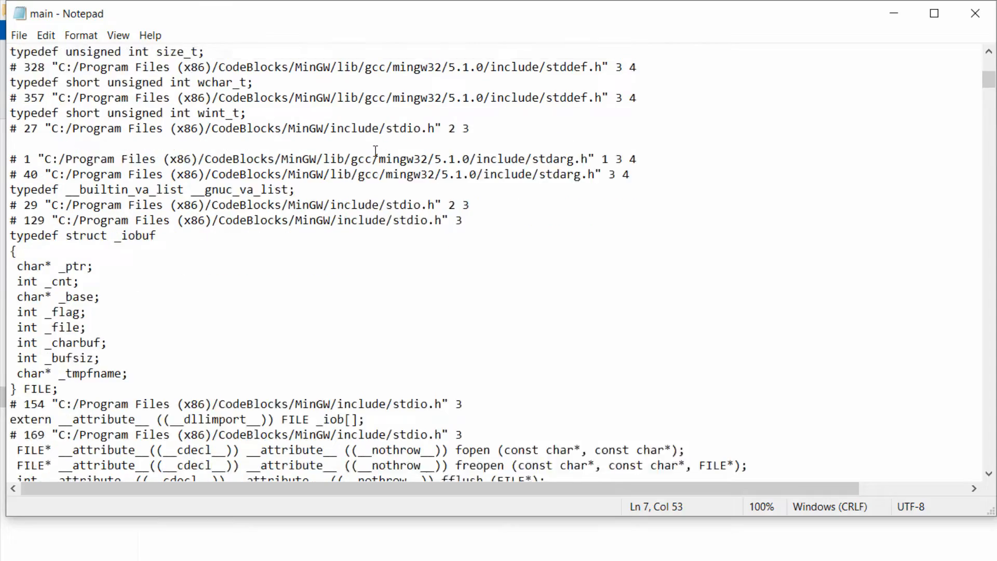
{"action": "scroll", "scroll_direction": "down", "scroll_amount": 3}
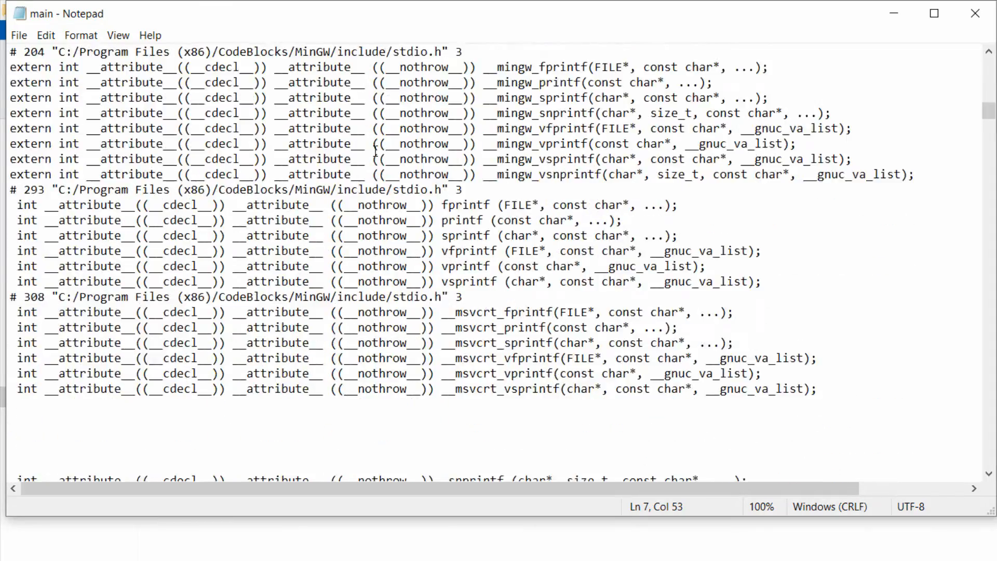
{"action": "scroll", "scroll_direction": "down", "scroll_amount": 3}
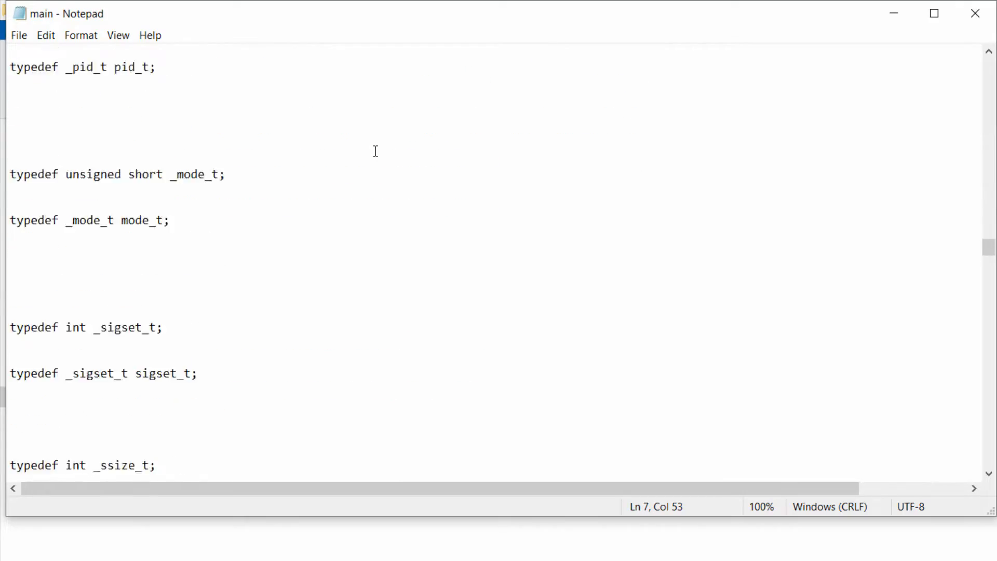
{"action": "scroll", "scroll_direction": "down", "scroll_amount": 3}
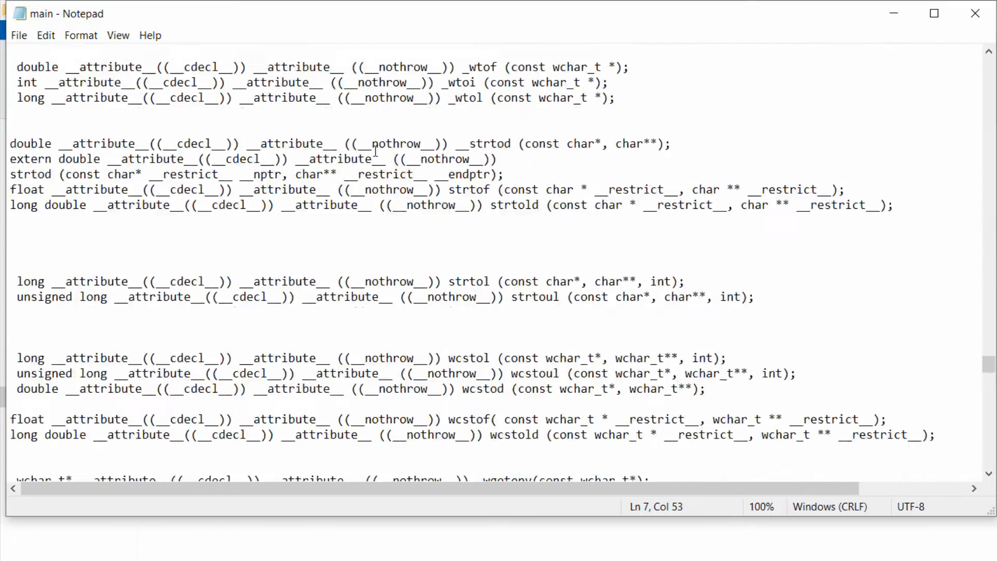
{"action": "scroll", "scroll_direction": "down", "scroll_amount": 3}
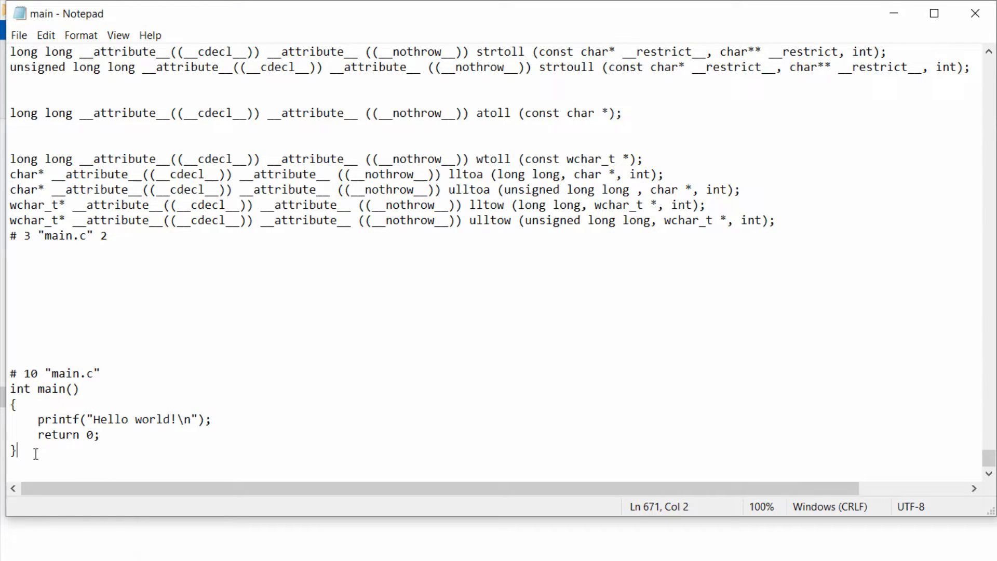
Step: Highlight the Hello world main function at the end of main.i, then deselect it
{"action": "left_click_drag", "start_coordinate": [19, 450], "coordinate": [11, 389]}
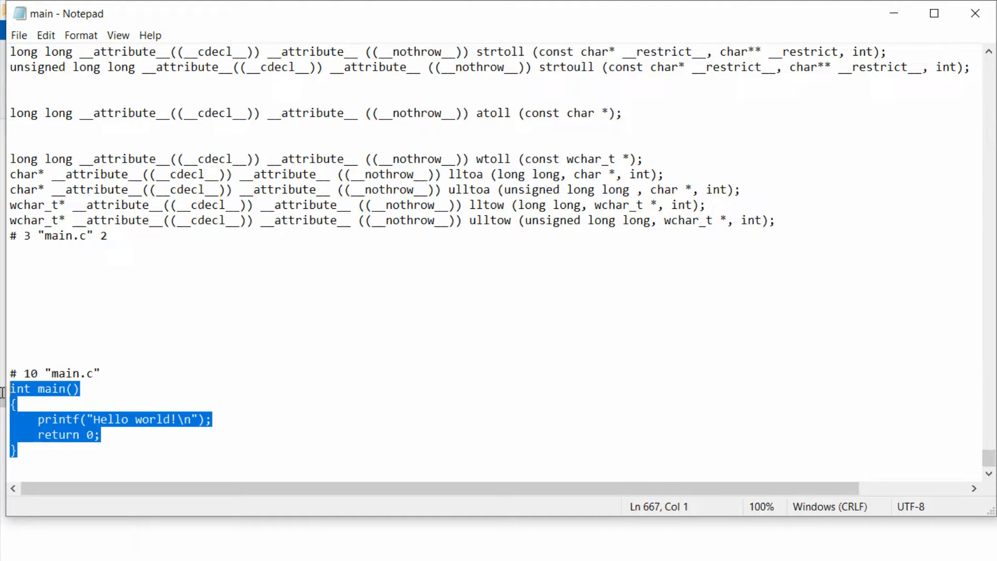
{"action": "left_click", "coordinate": [79, 388]}
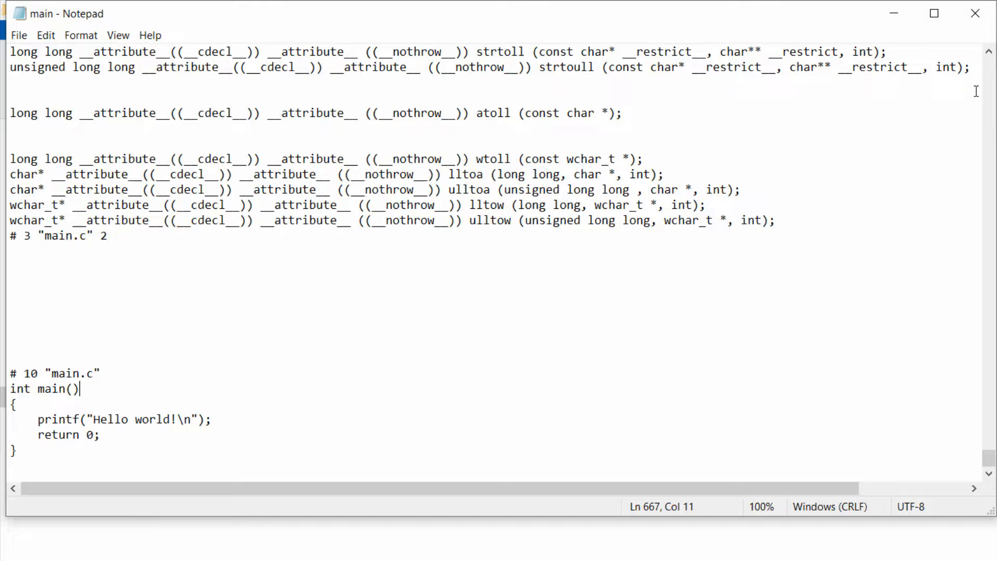
{"action": "mouse_move", "coordinate": [975, 12]}
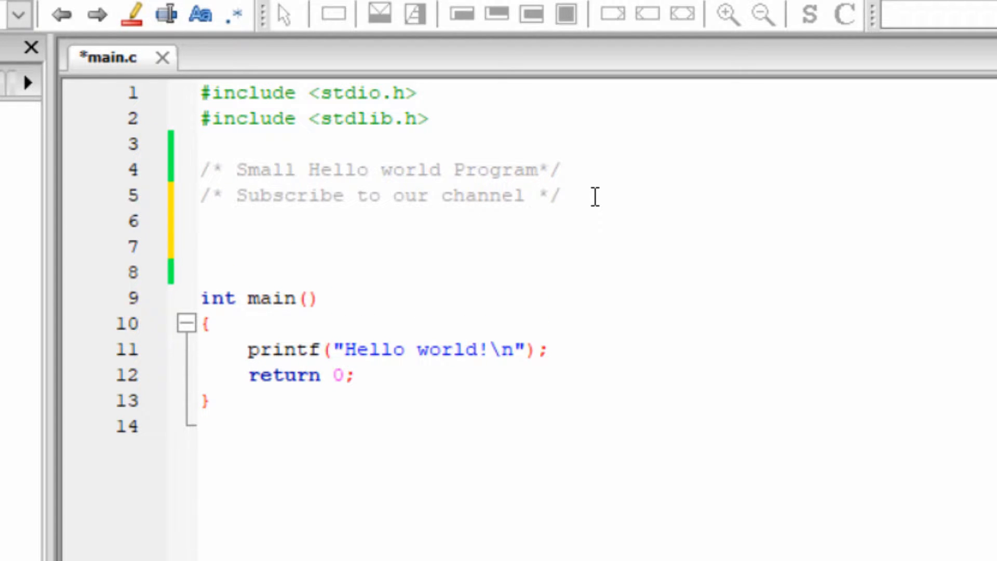
Step: Insert a nameless #define and two unmatched #endif lines above main, then save main.c
{"action": "type", "text": "#define"}
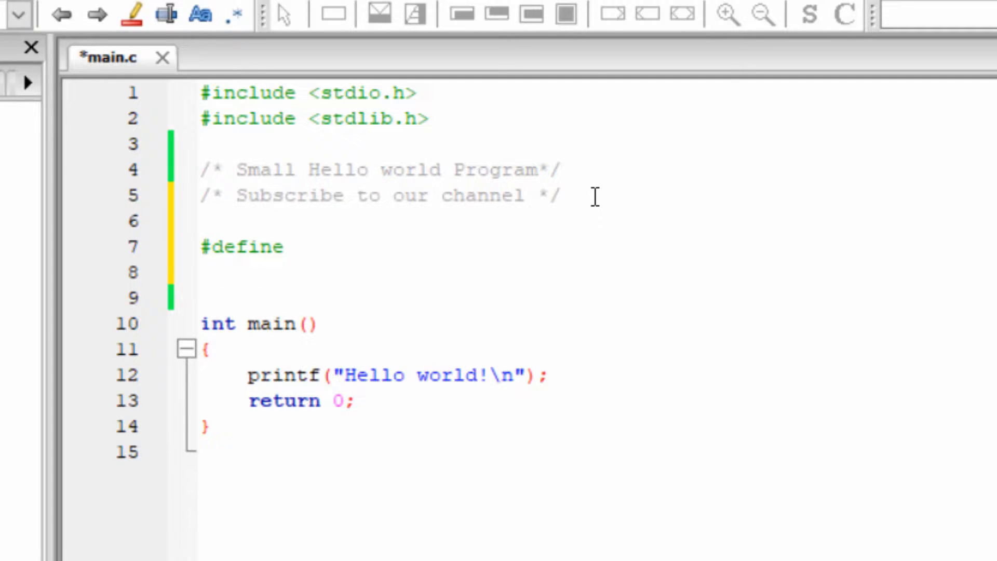
{"action": "type", "text": "#e"}
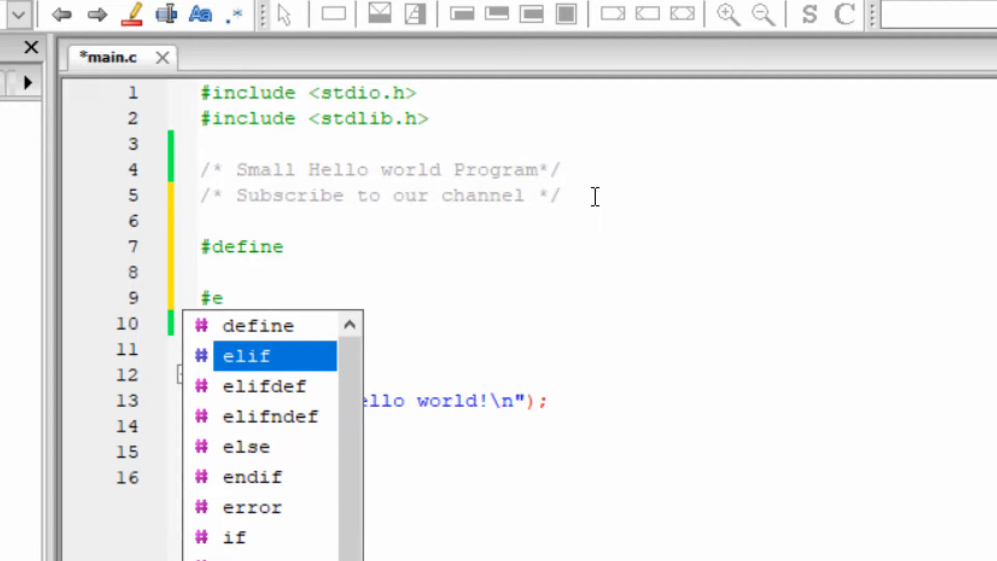
{"action": "type", "text": "ndif"}
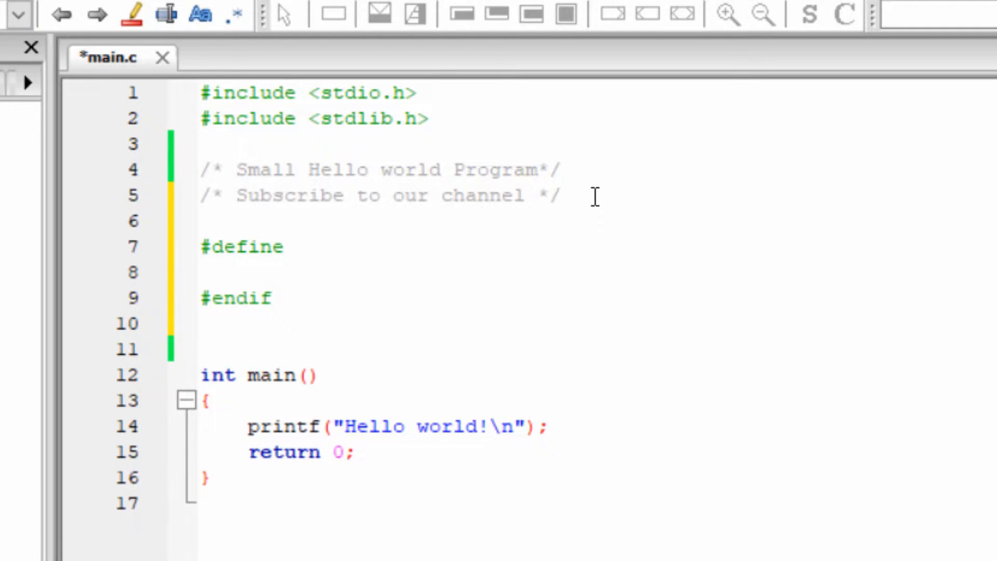
{"action": "type", "text": "#en"}
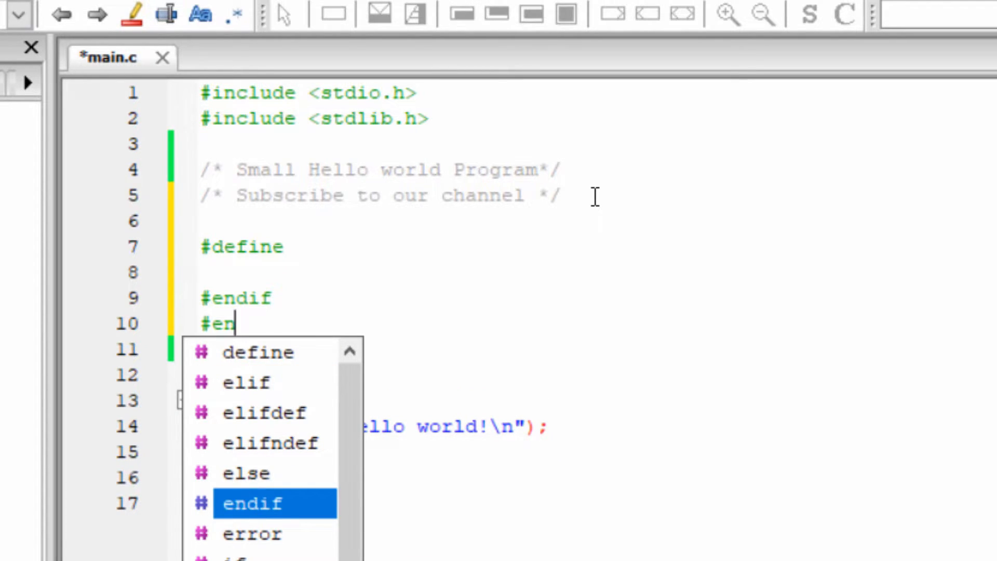
{"action": "left_click", "coordinate": [252, 504]}
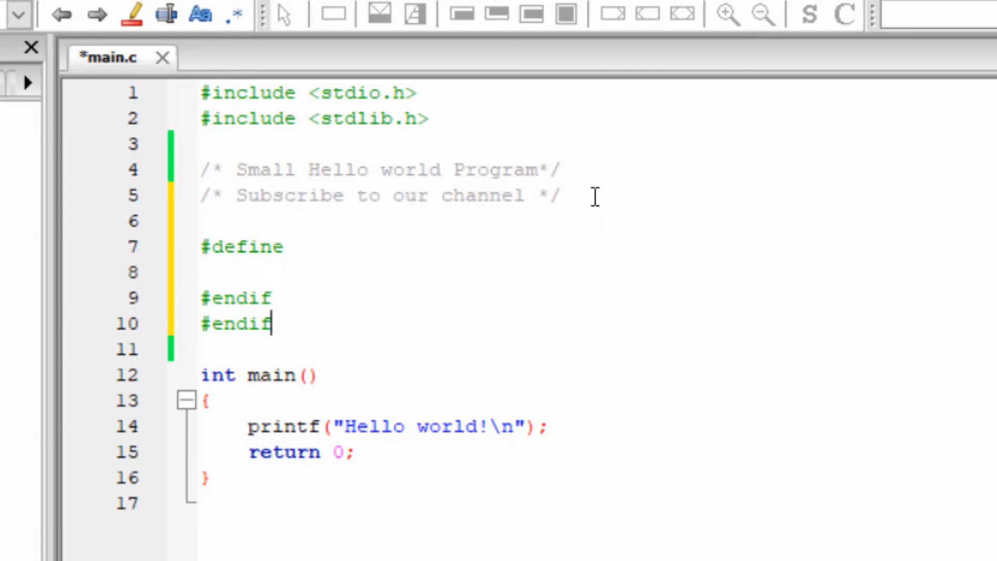
{"action": "key", "text": "ctrl+s"}
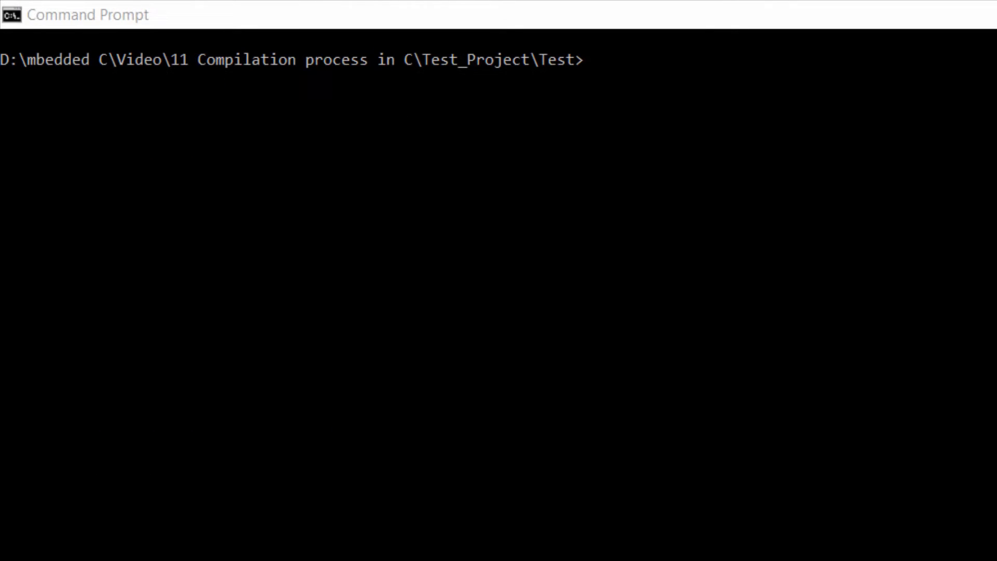
Step: Clear the console and rerun gcc -save-temps -Wall main.c -o main, getting three preprocessor errors
{"action": "type", "text": "cls"}
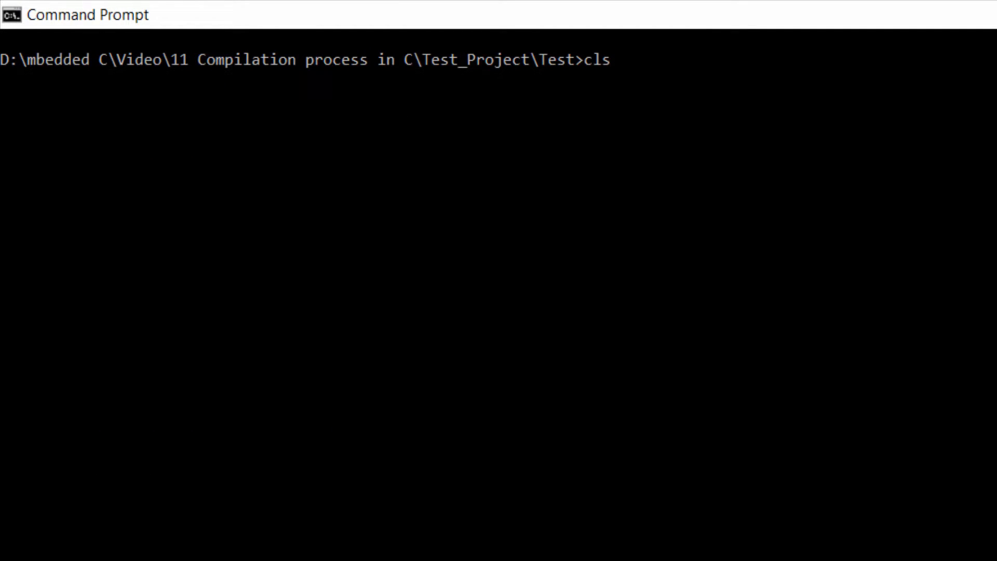
{"action": "type", "text": "gcc -save-temps -Wall main.c -o main"}
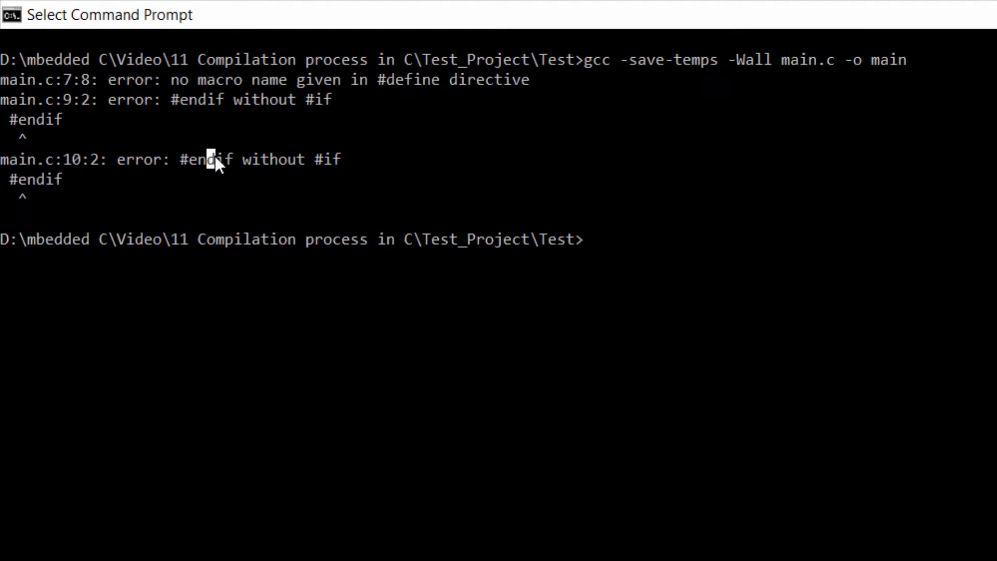
{"action": "mouse_move", "coordinate": [691, 192]}
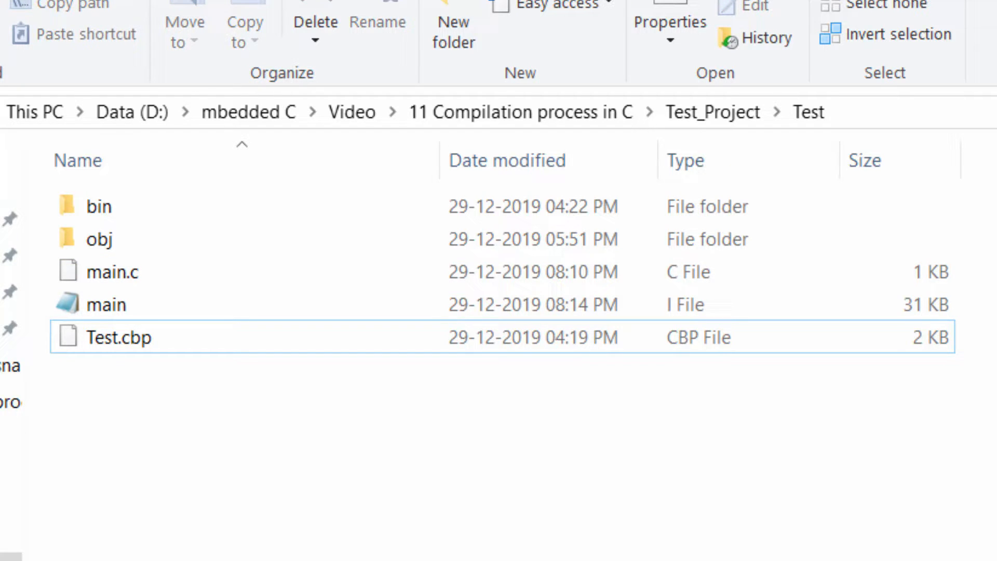
Step: Show the Test folder with main.c and its generated application, main.i, main.o and main.s
{"action": "left_click", "coordinate": [106, 304]}
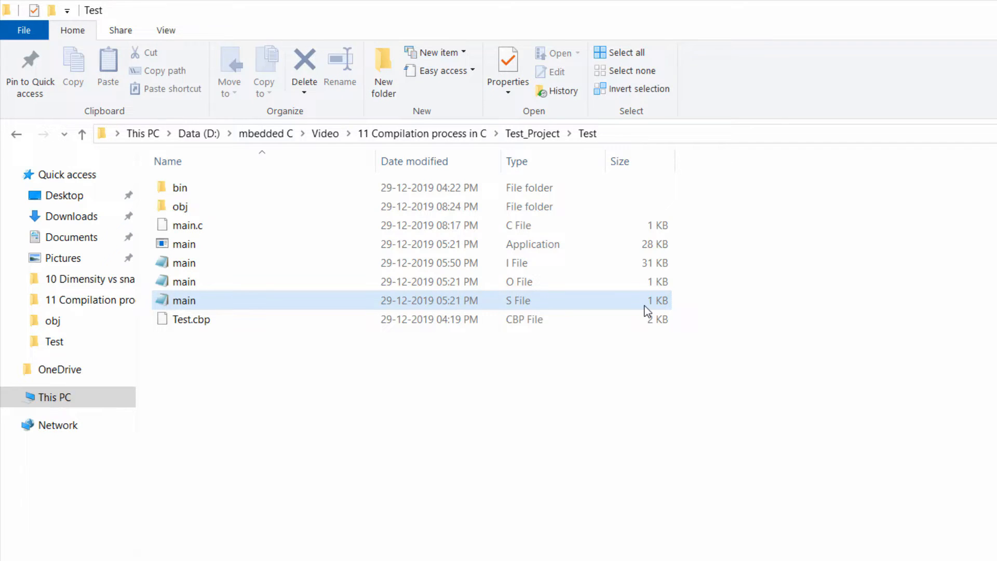
Step: View main.s in Notepad and point out the _main routine calling _puts for Hello world
{"action": "double_click", "coordinate": [184, 300]}
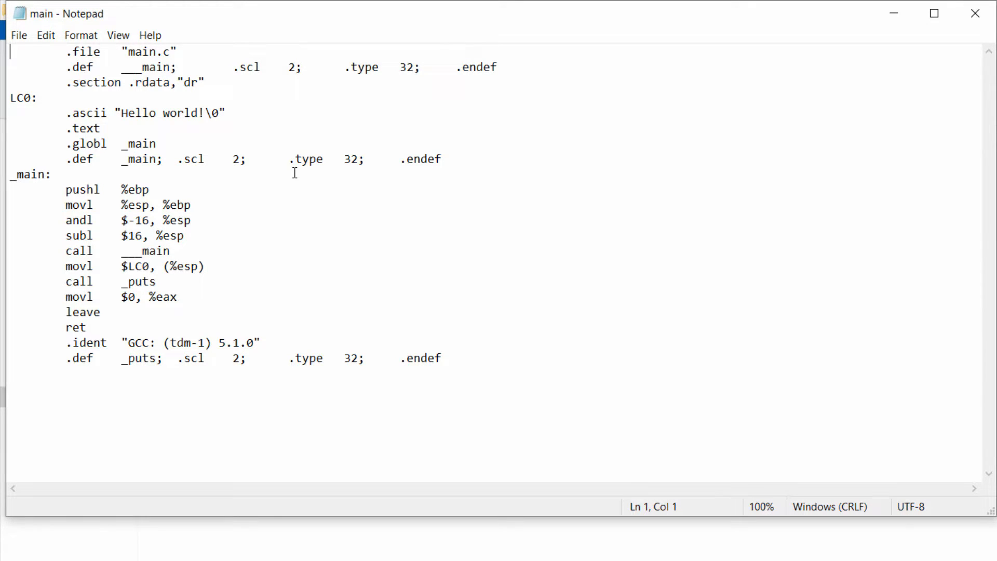
{"action": "mouse_move", "coordinate": [199, 277]}
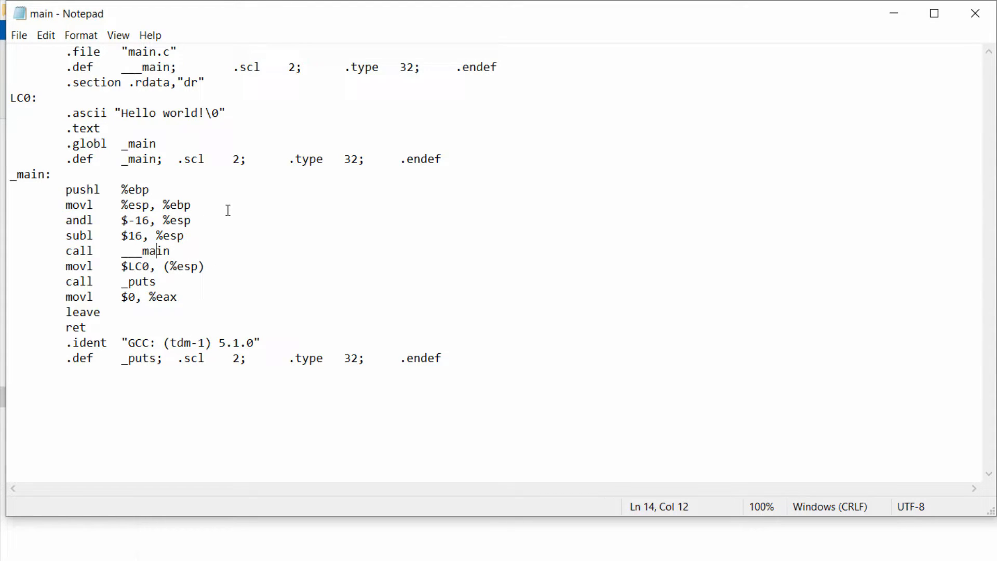
{"action": "left_click", "coordinate": [205, 266]}
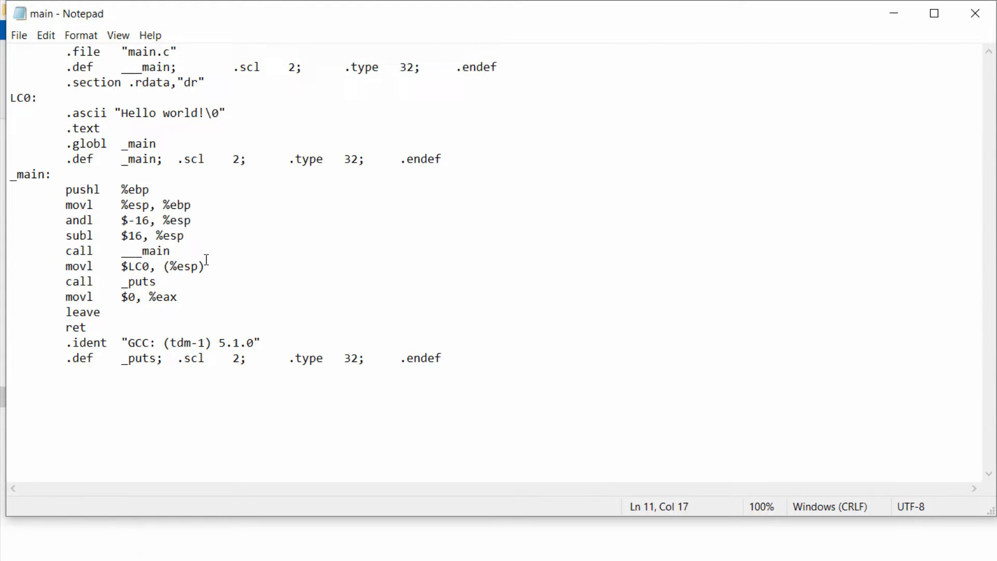
{"action": "mouse_move", "coordinate": [117, 311]}
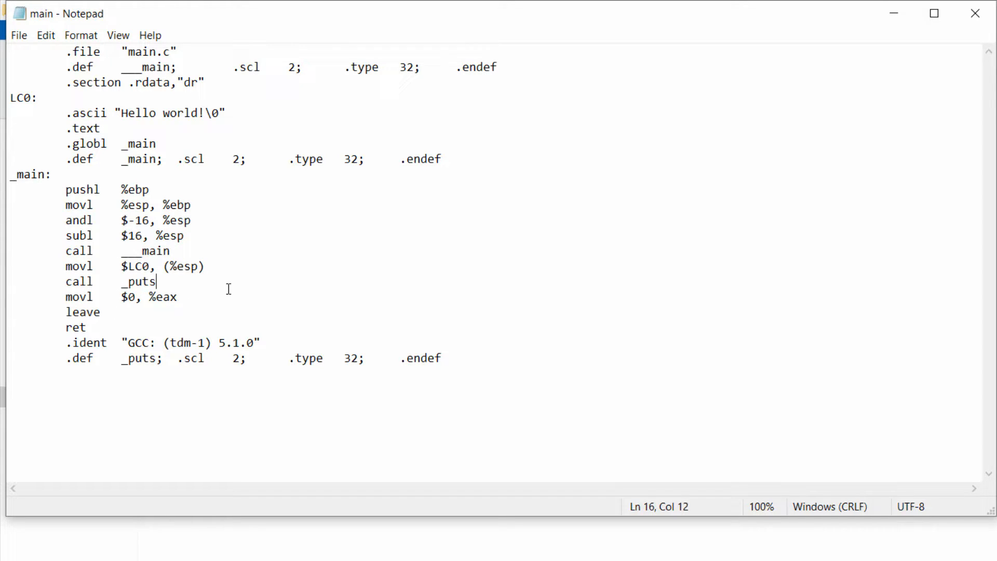
{"action": "mouse_move", "coordinate": [535, 211]}
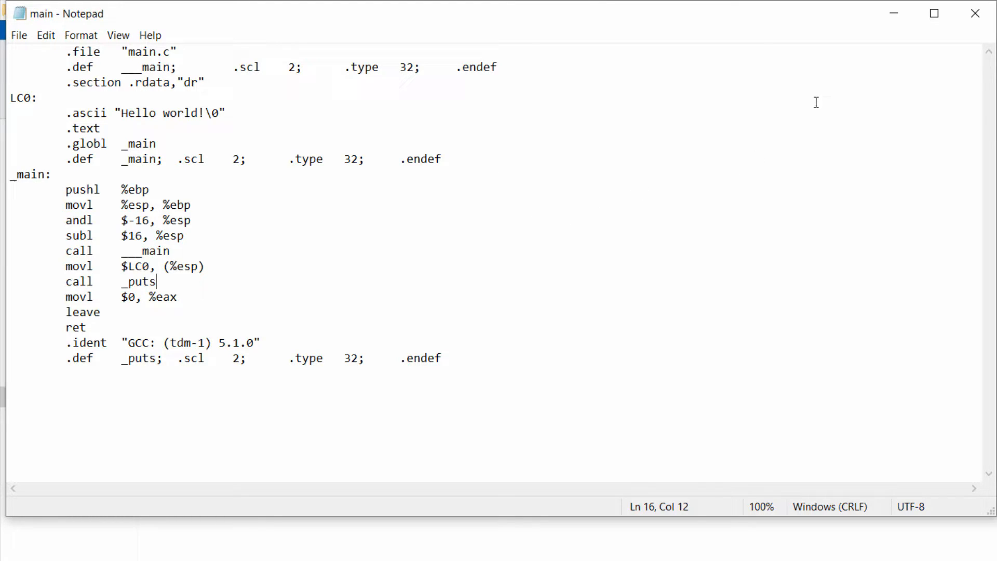
{"action": "mouse_move", "coordinate": [975, 14]}
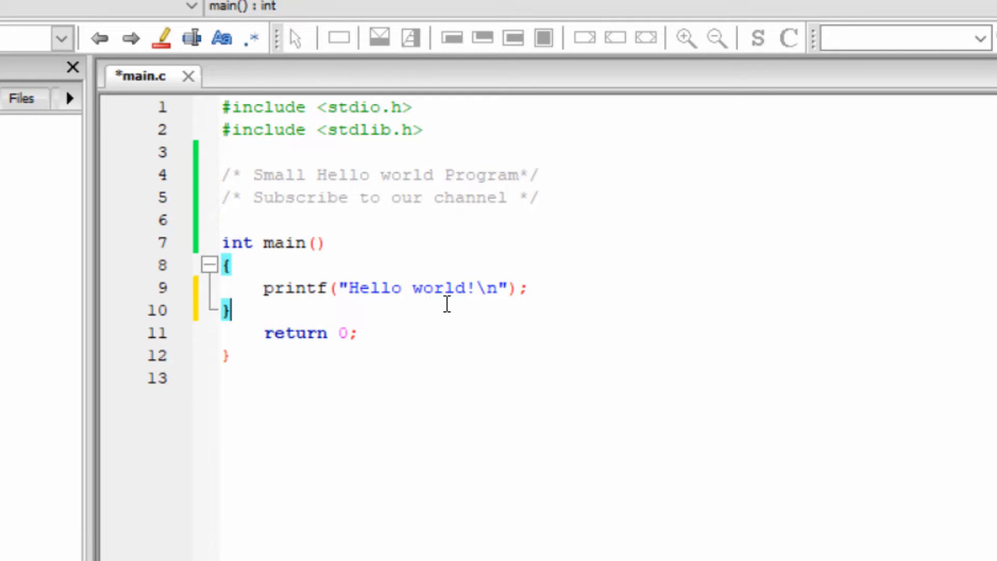
{"action": "mouse_move", "coordinate": [560, 295]}
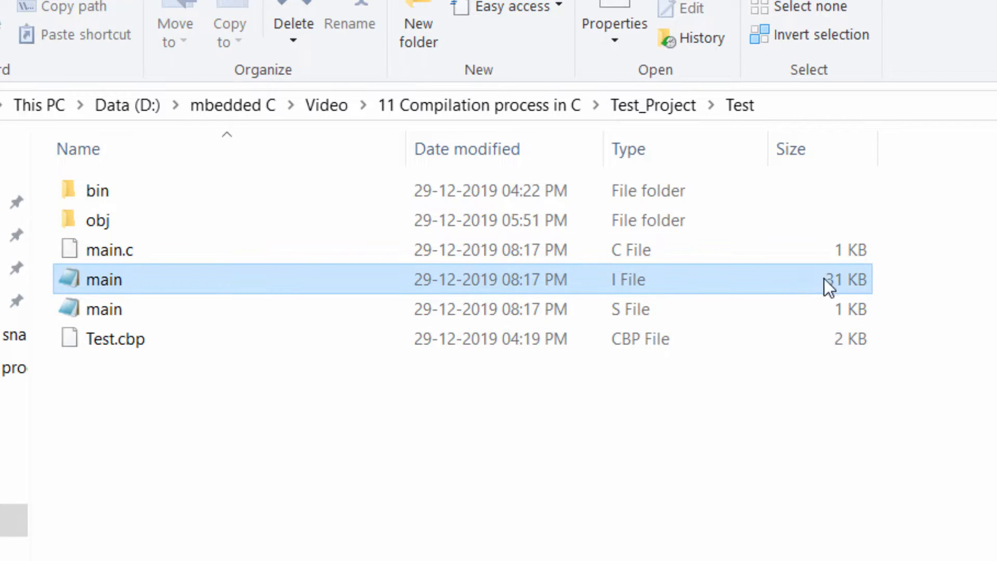
Step: Refresh the Test folder listing and pick out the 1 KB main.o object file
{"action": "left_click", "coordinate": [101, 309]}
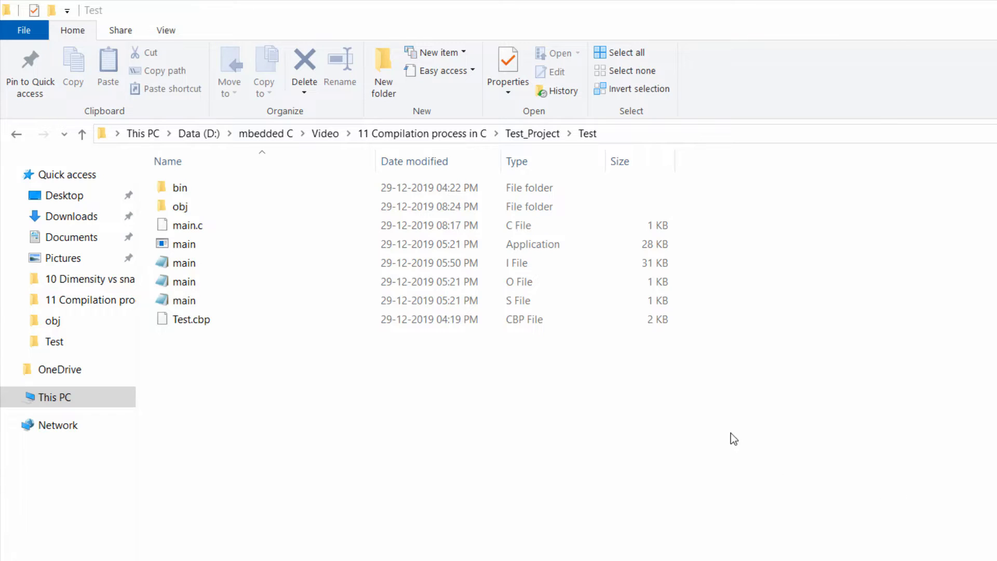
{"action": "left_click", "coordinate": [183, 280]}
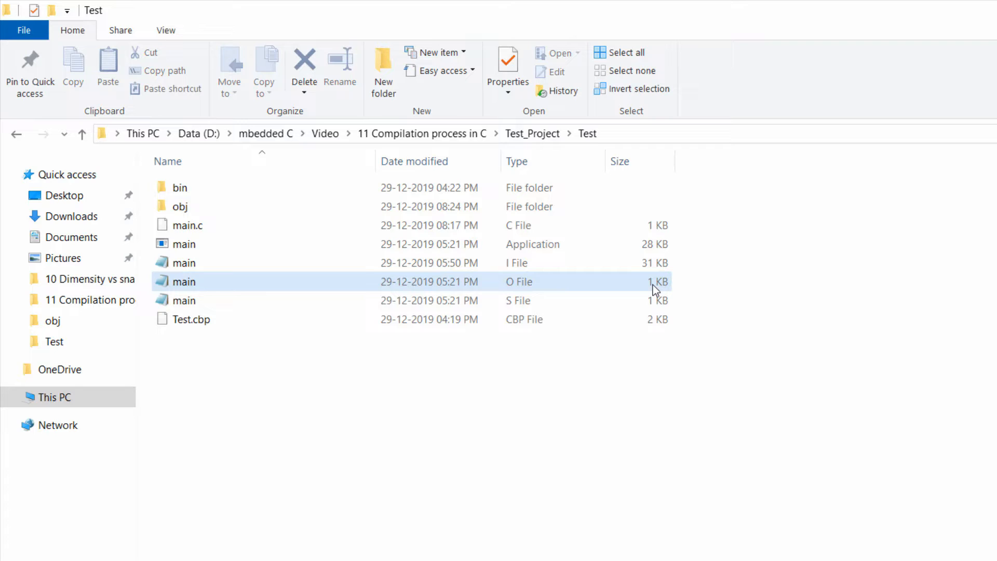
Step: View main.o in Notepad, showing unreadable binary with .text, .data, _main and _puts symbols
{"action": "double_click", "coordinate": [184, 280]}
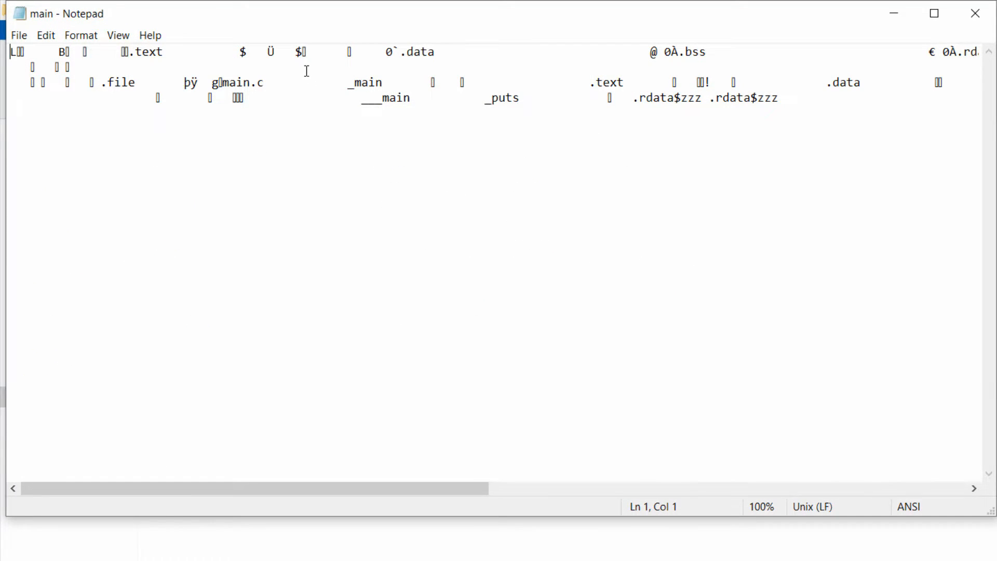
{"action": "mouse_move", "coordinate": [193, 116]}
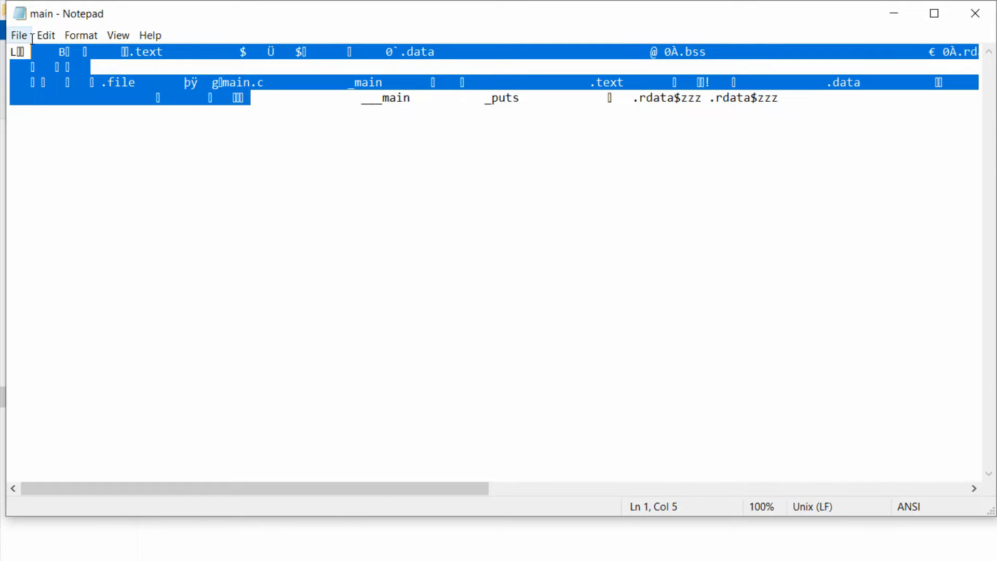
{"action": "left_click", "coordinate": [343, 67]}
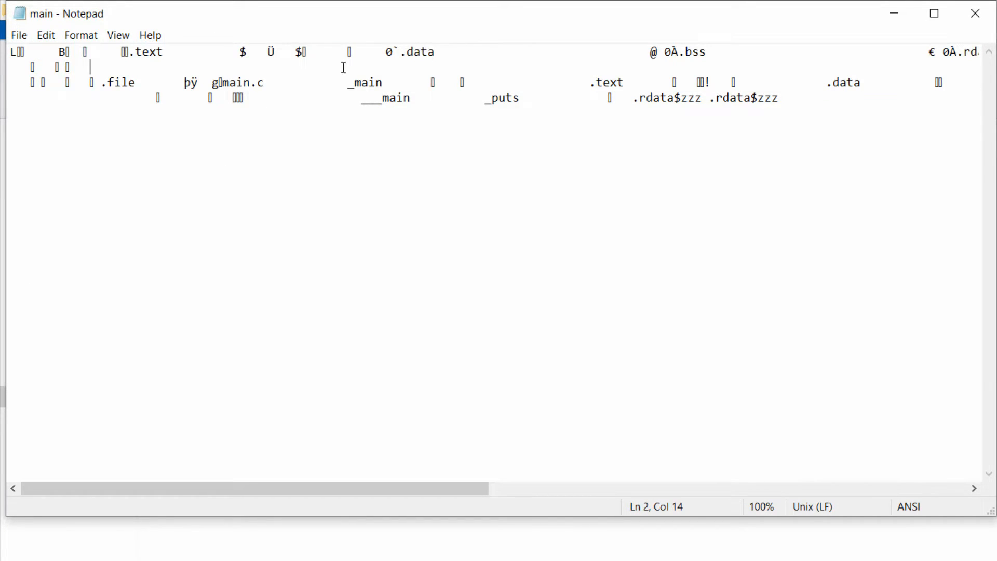
{"action": "mouse_move", "coordinate": [351, 70]}
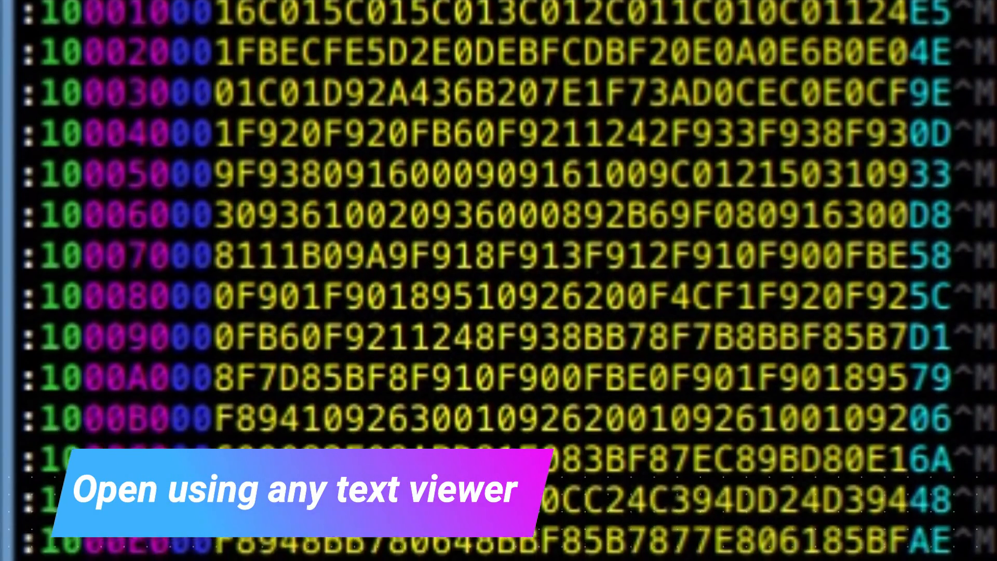
Step: Scroll through the Intel HEX listing to reach the green hex dump with its ASCII column
{"action": "scroll", "scroll_direction": "down", "scroll_amount": 3}
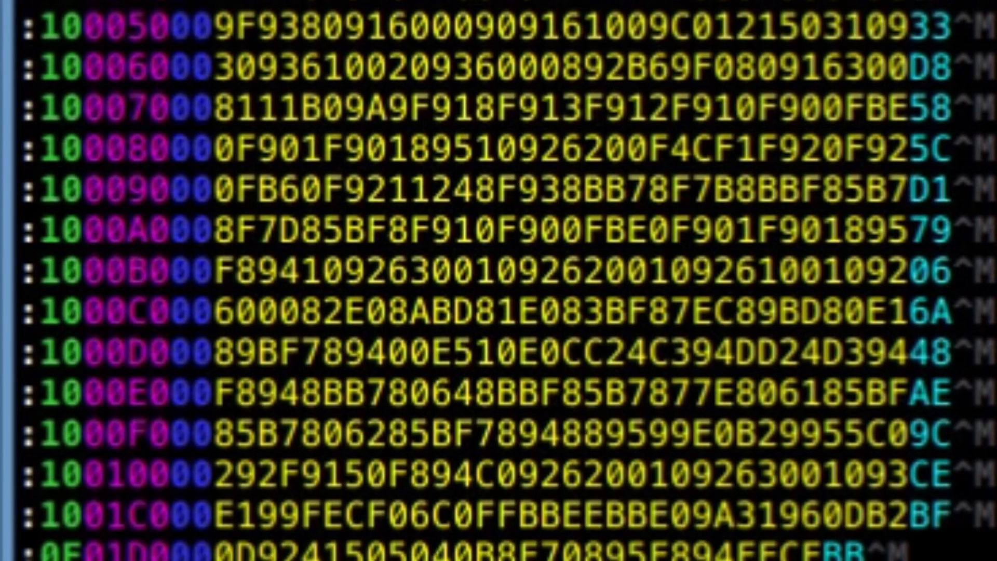
{"action": "scroll", "scroll_direction": "down", "scroll_amount": 3}
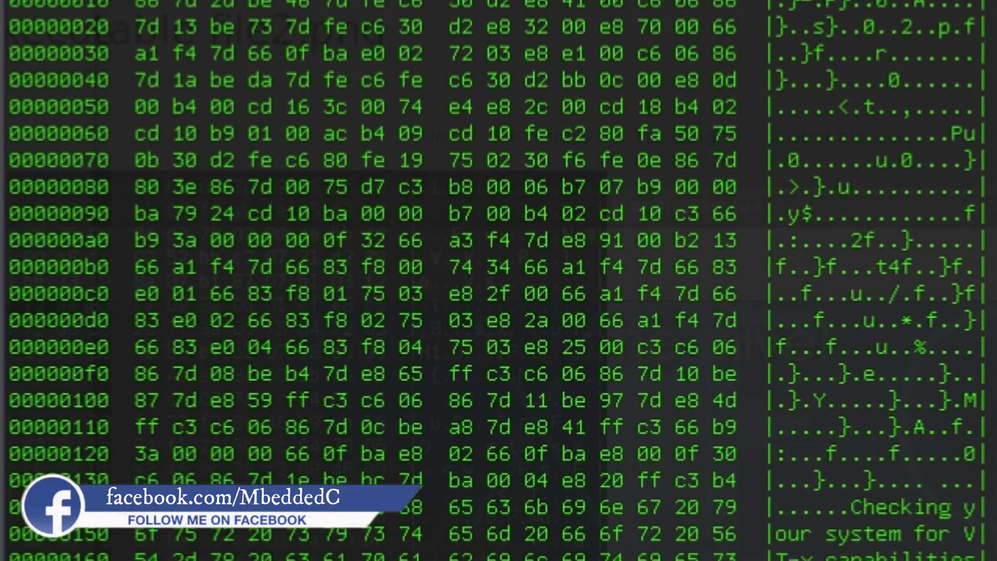
Step: Scroll the hexdump down to the VT-x capability message strings in the ASCII column
{"action": "scroll", "scroll_direction": "down", "scroll_amount": 3}
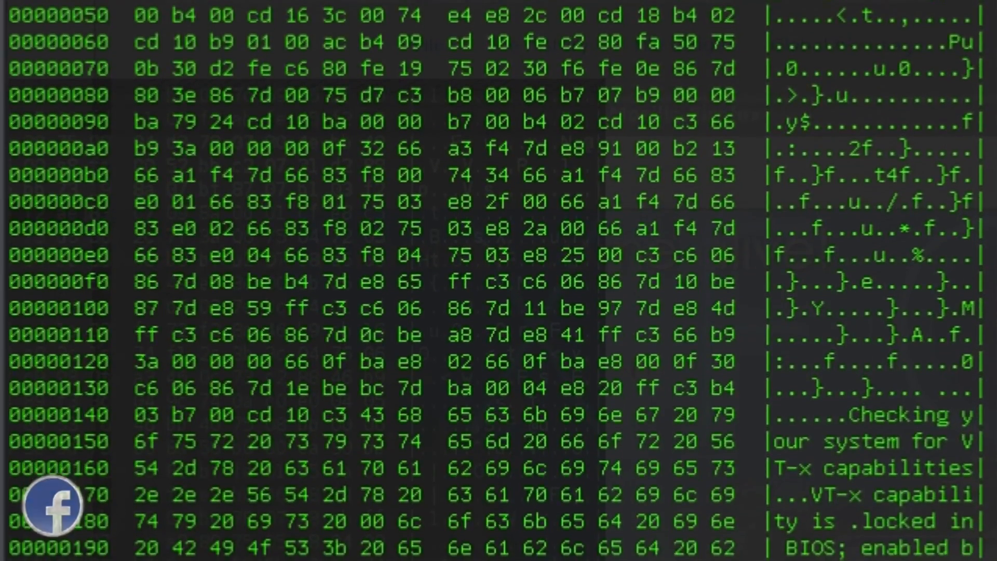